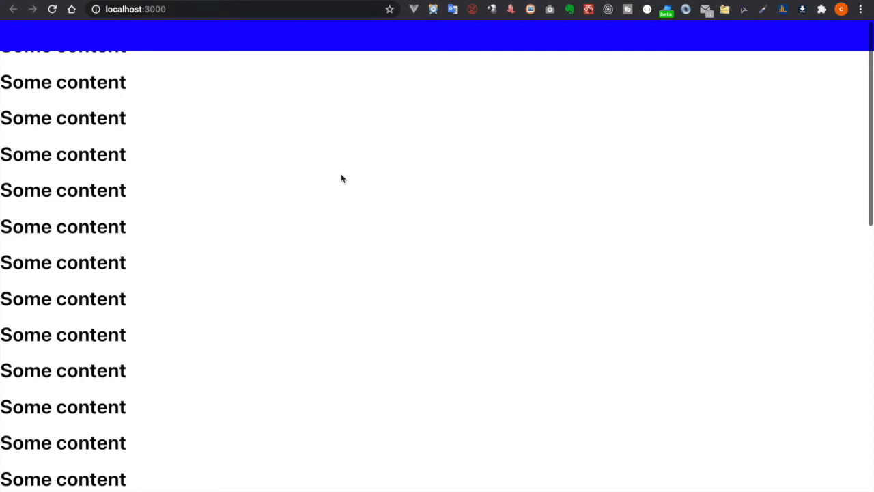
mouse_move(276, 256)
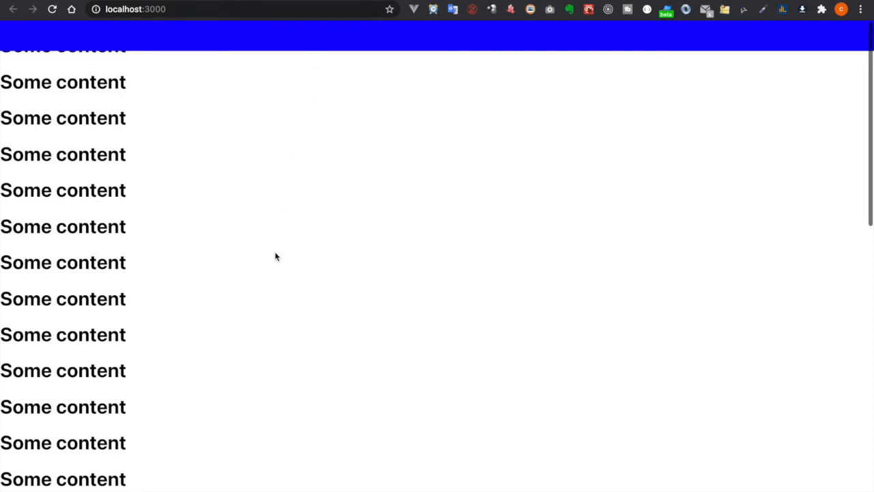
Step: Change into the new project folder with cd navbar-transition
scroll("down", 3)
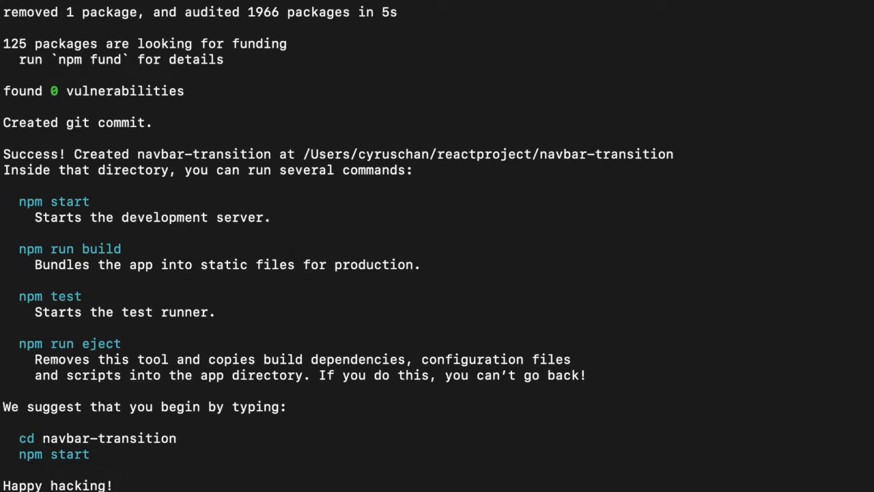
type("cd navbar-transition")
type("npm st")
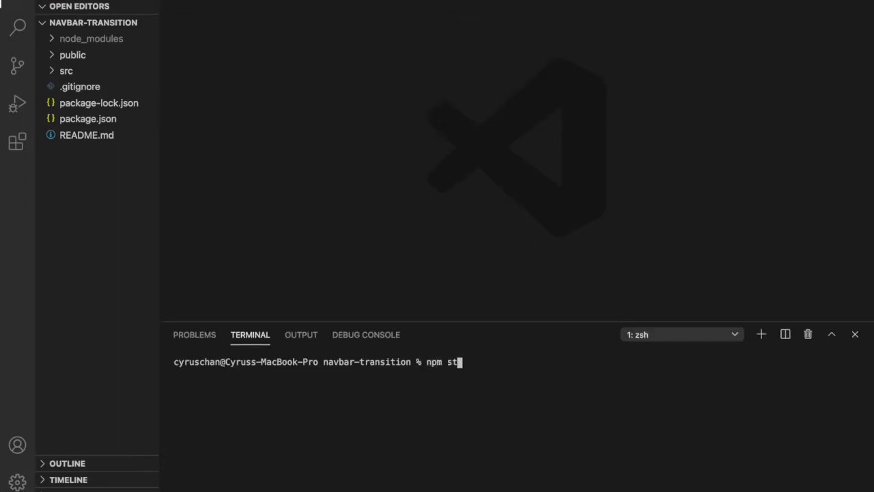
Step: Run npm start, then delete App.test.js, logo.svg, reportWebVitals.js and setupTests.js from src
key("Enter")
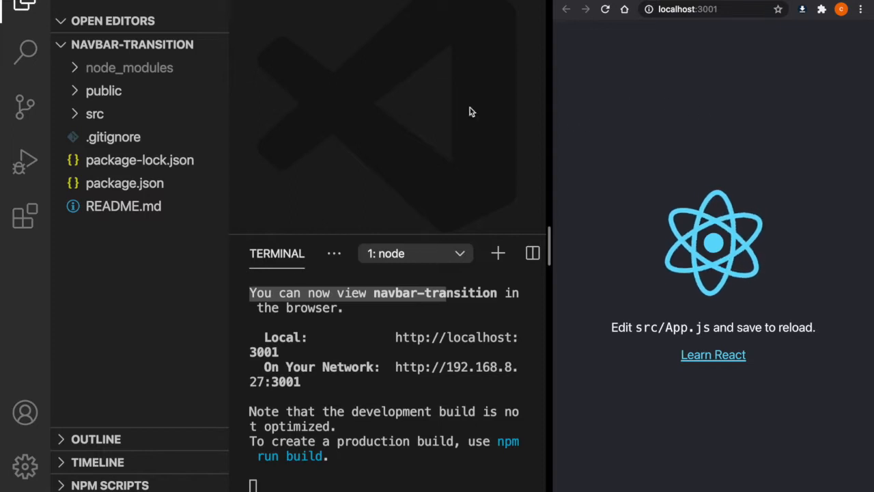
left_click(94, 113)
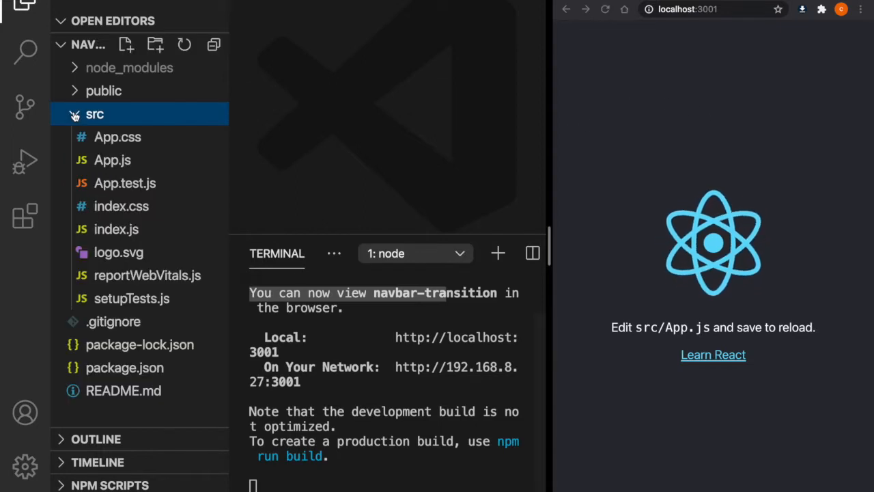
left_click(125, 183)
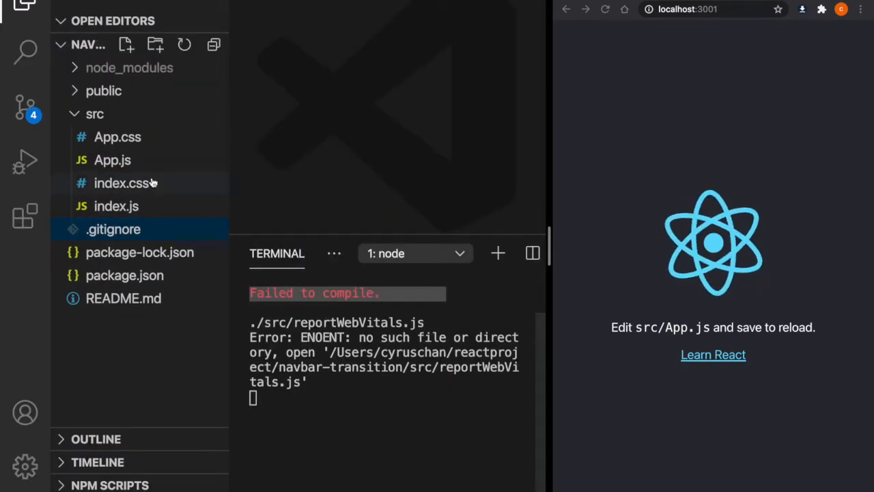
Step: Delete the reportWebVitals import from index.js and the starter header markup, then reload the page
left_click(112, 160)
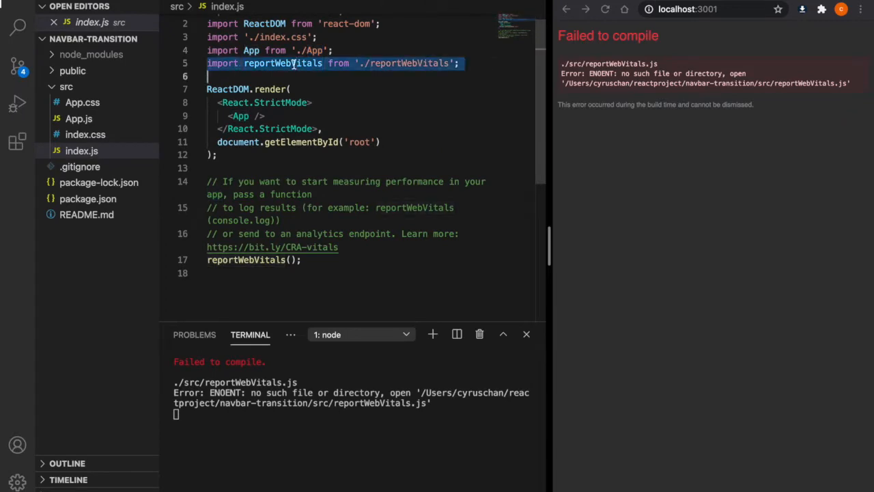
key("Delete")
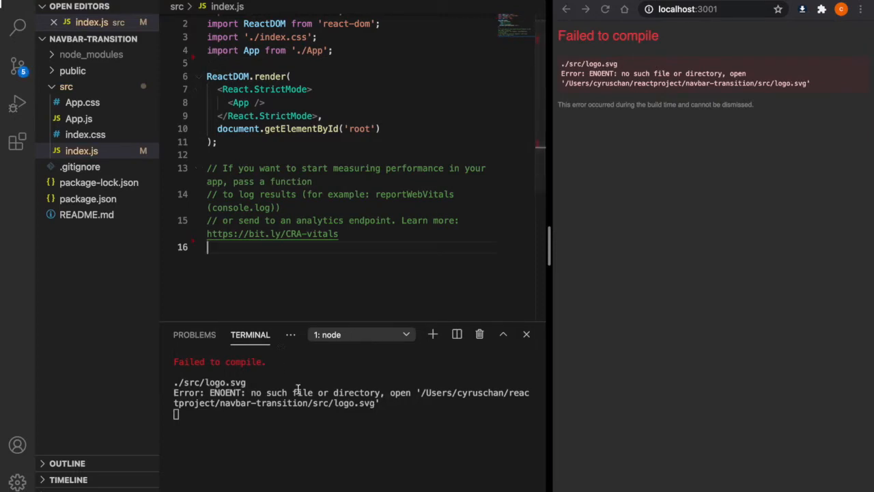
mouse_move(103, 136)
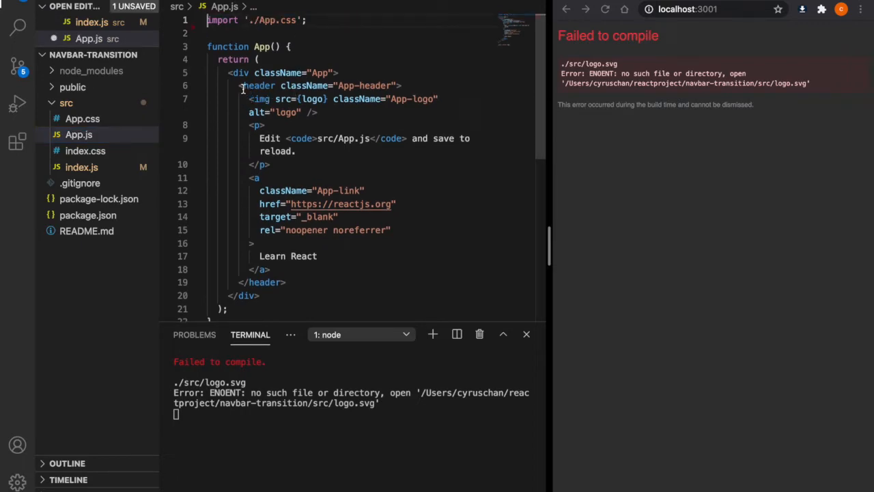
left_click_drag(240, 86, 269, 269)
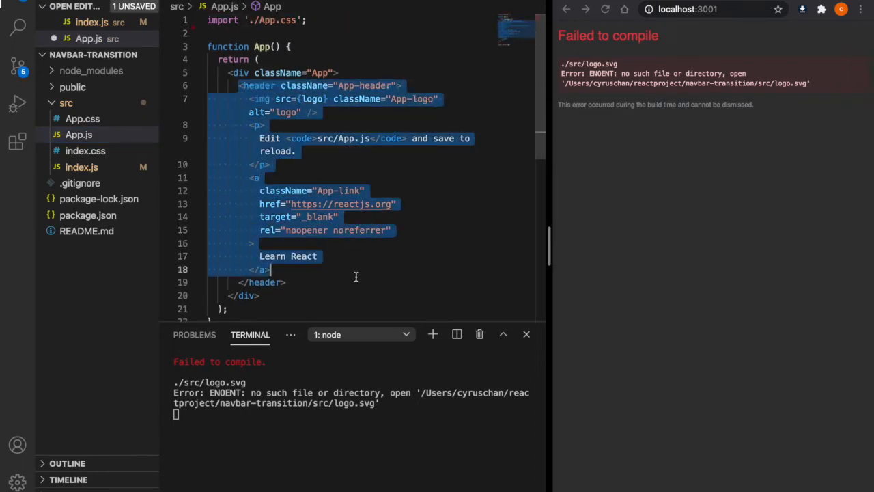
key("Delete")
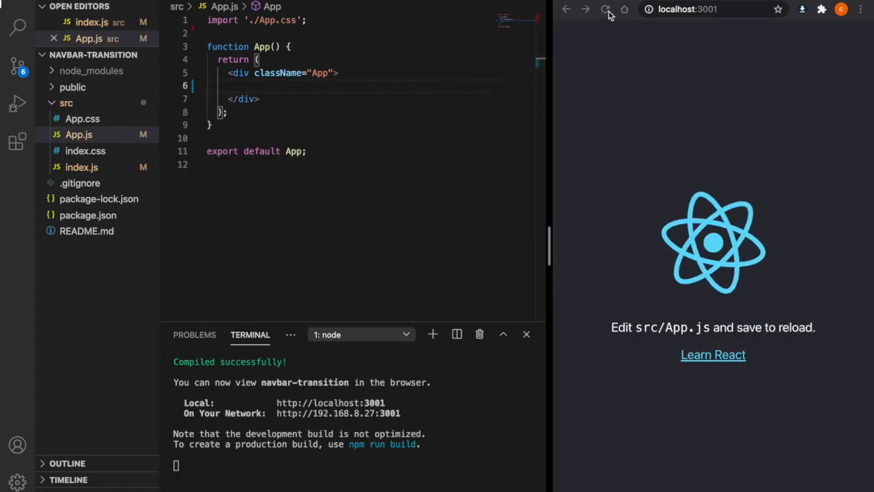
left_click(605, 9)
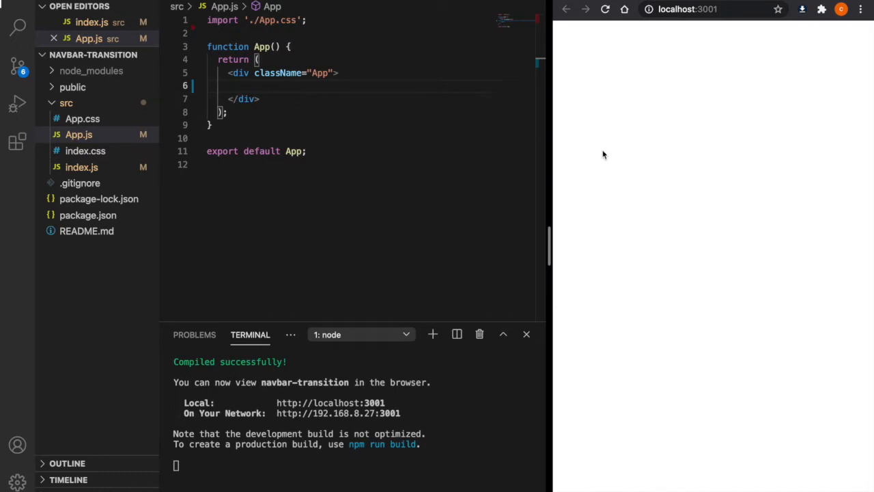
mouse_move(692, 123)
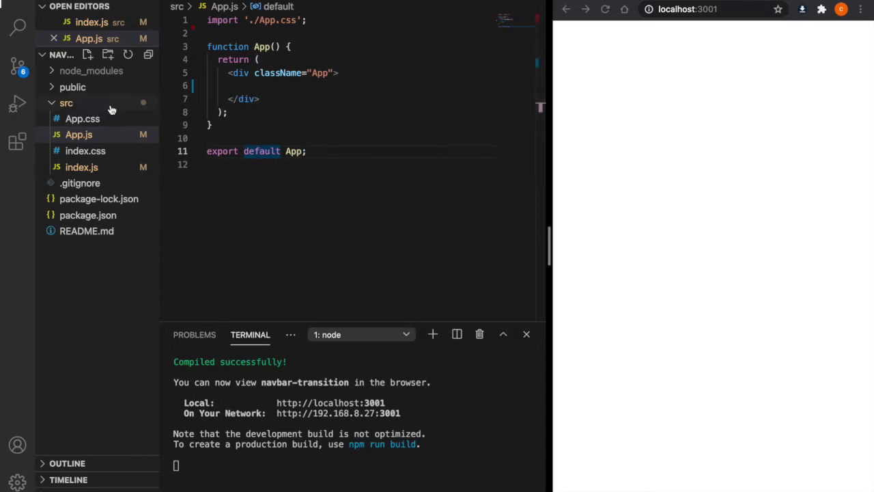
Step: Create src/Navbar.js and scaffold the component with the rafce snippet
left_click(87, 54)
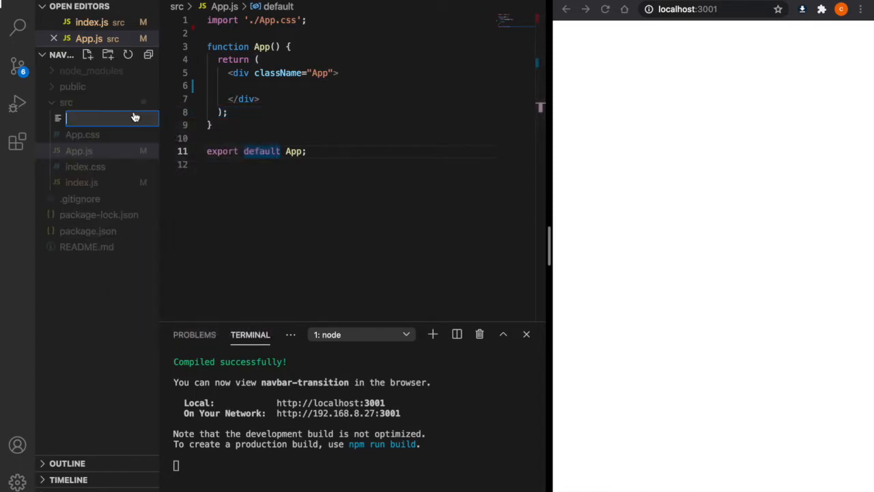
type("Navbar.")
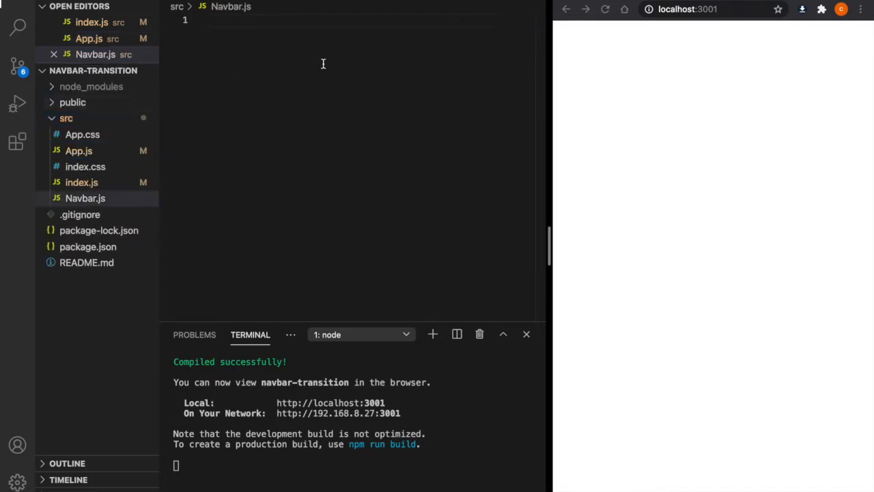
type("rafce")
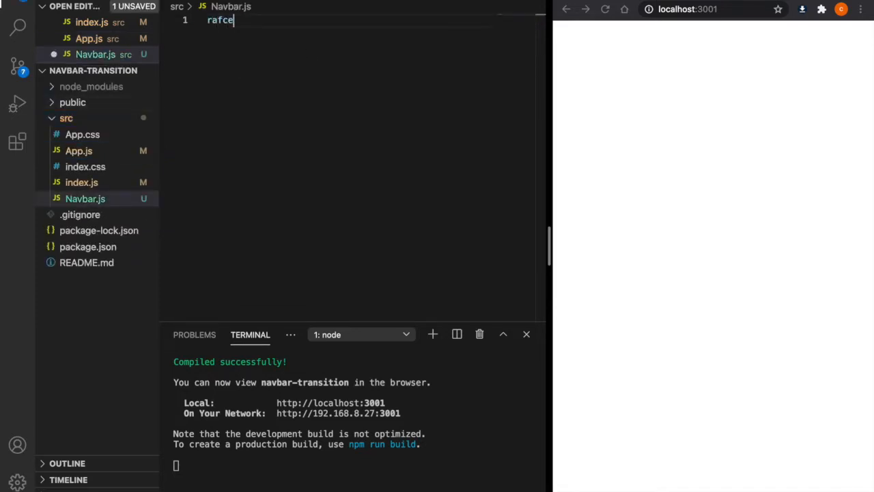
key("Tab")
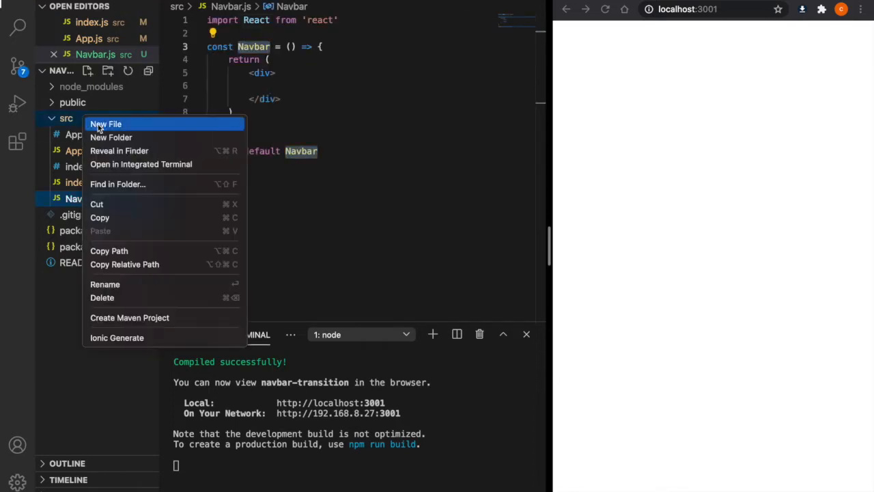
Step: Add Navbar.css, import it in Navbar.js, and give the div className 'nav nav__blue'
left_click(105, 123)
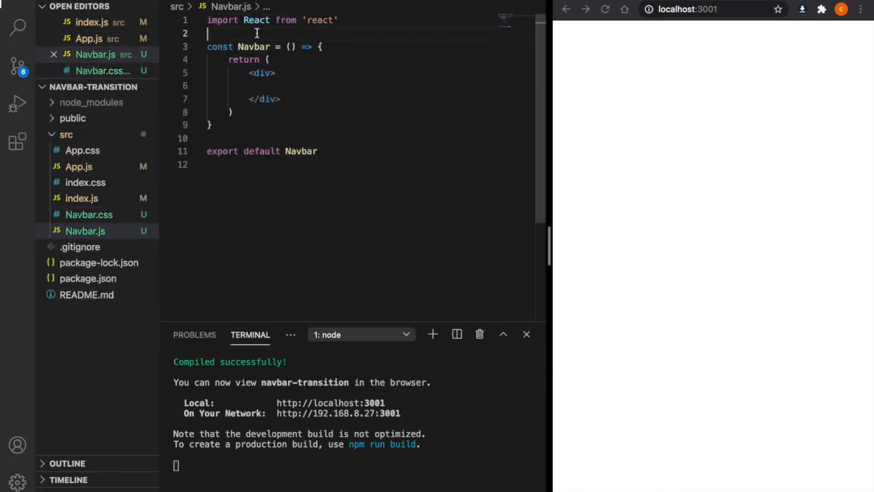
type("import './Navbar.css")
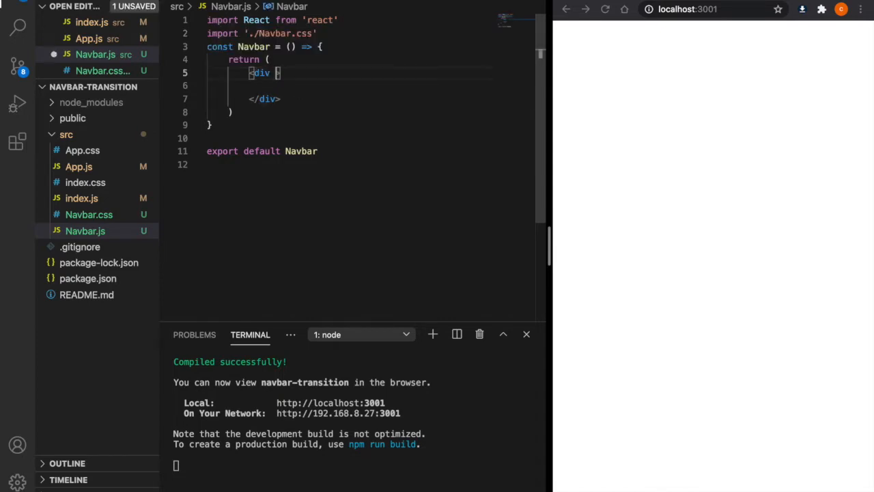
type("className=\"nav nav")
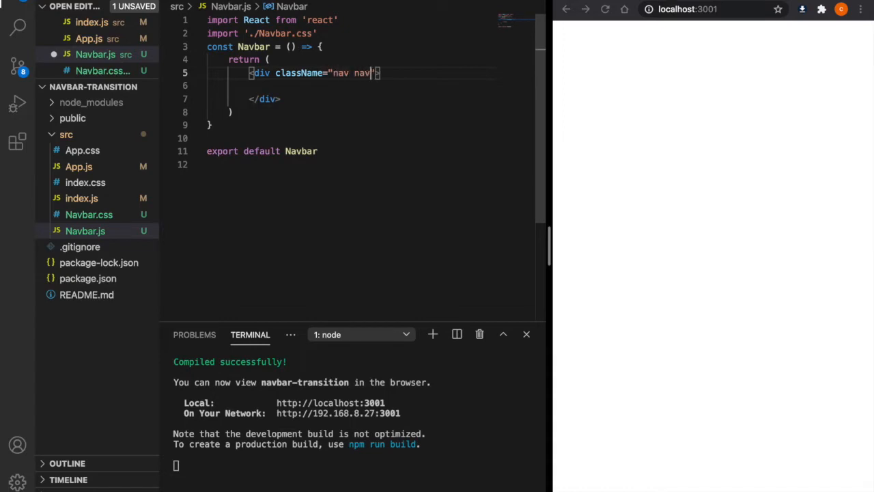
type("__blue")
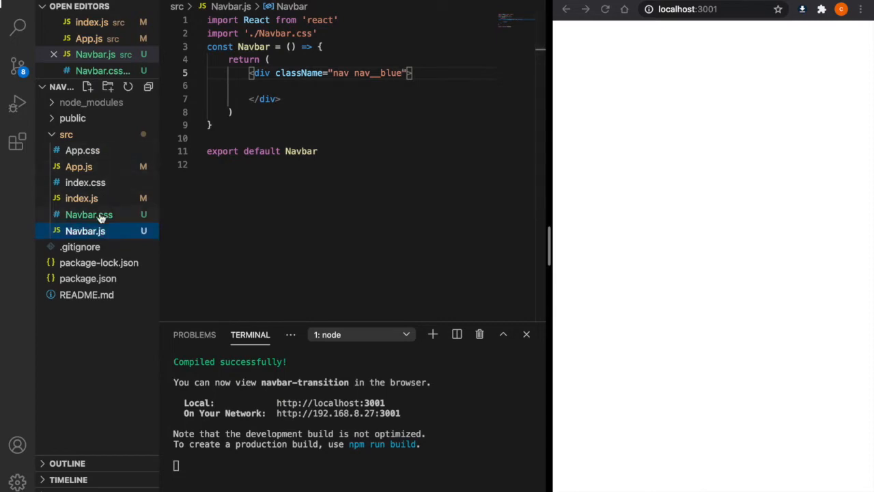
left_click(88, 215)
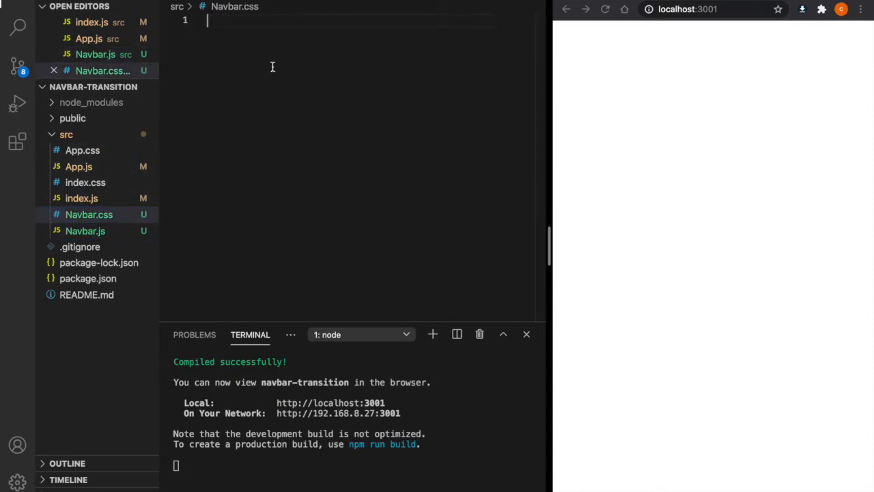
Step: Define .nav with height 30px and width 100%, and .nav__blue with a blue background
type(".nav")
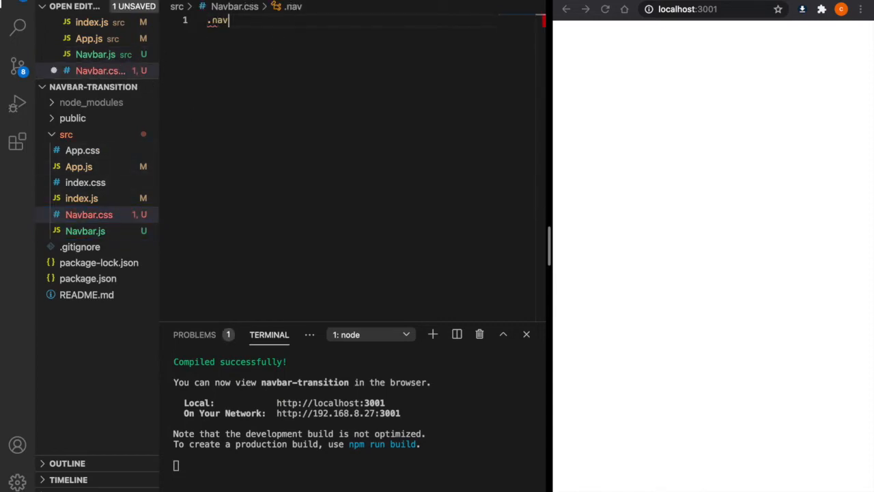
type("{")
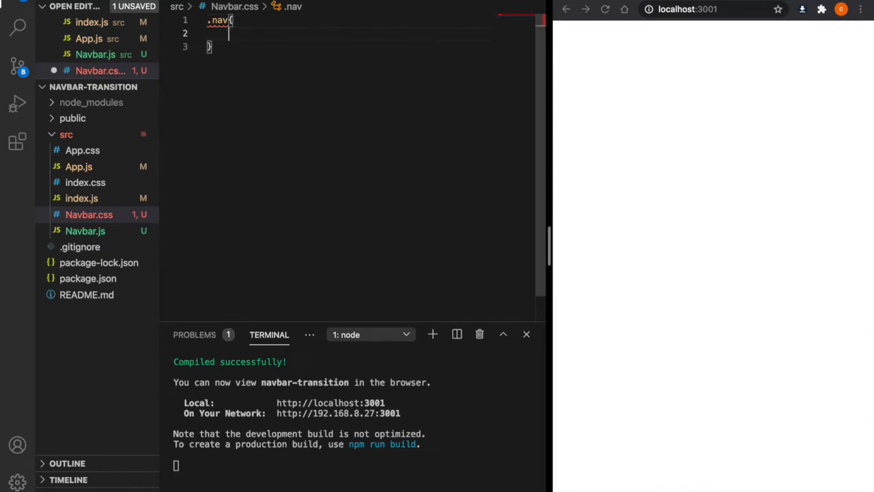
type("height:30px;")
type("width: 100%;")
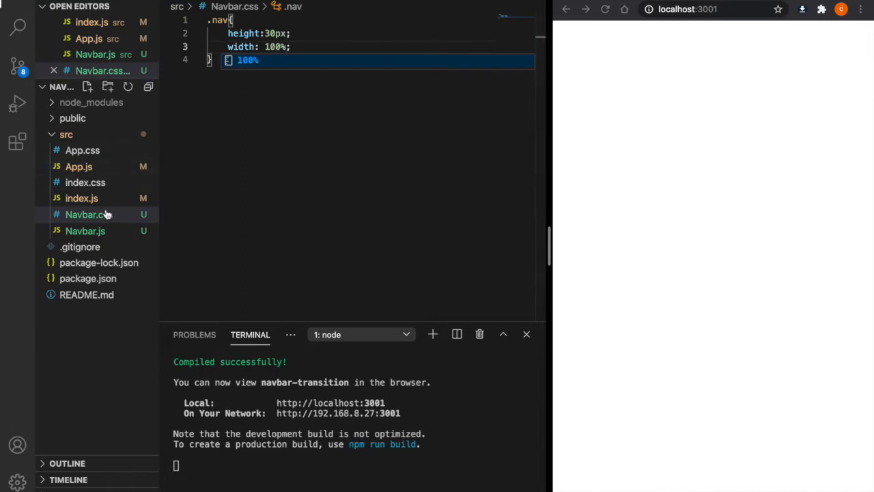
left_click(85, 231)
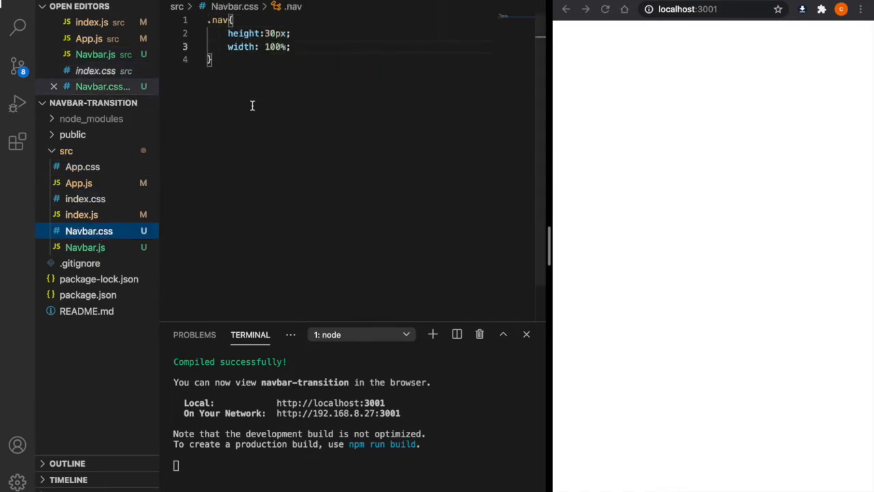
type(".nav__blue{")
type("background-color:blue;")
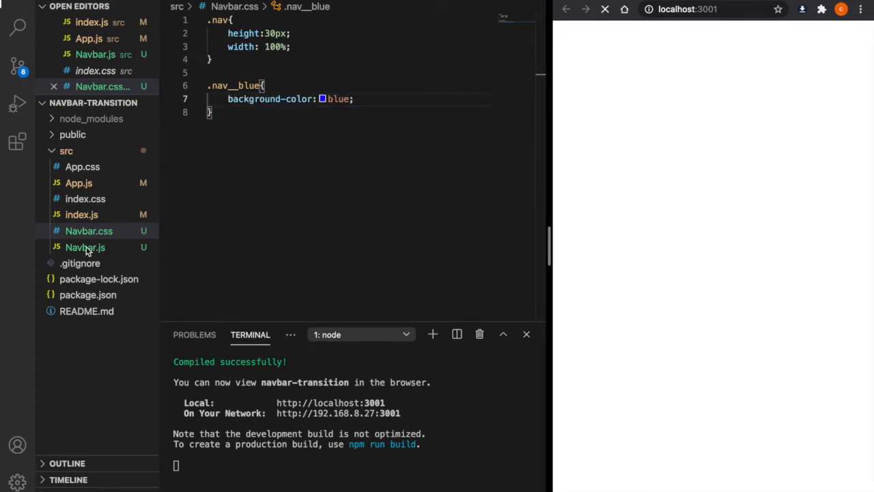
left_click(89, 39)
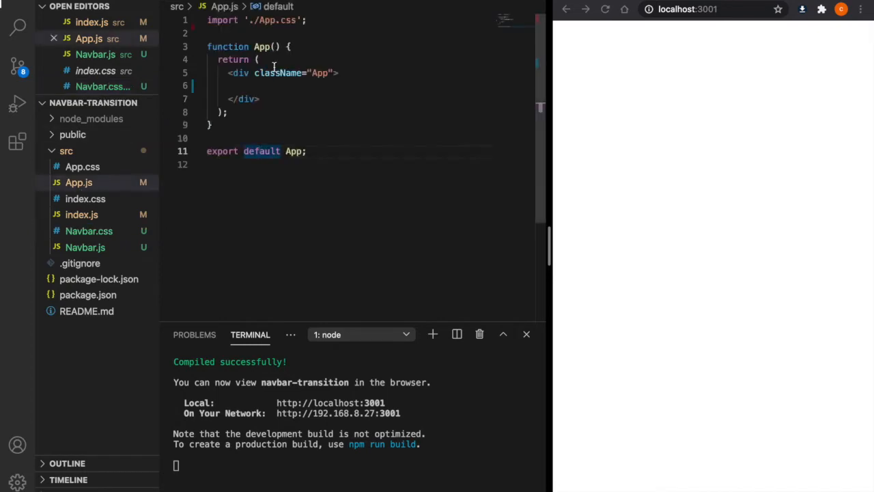
Step: Import Navbar in App.js and render <Navbar /> above many 'Some content' h1 headings
type("import Navbar from './Navbar';")
type("<")
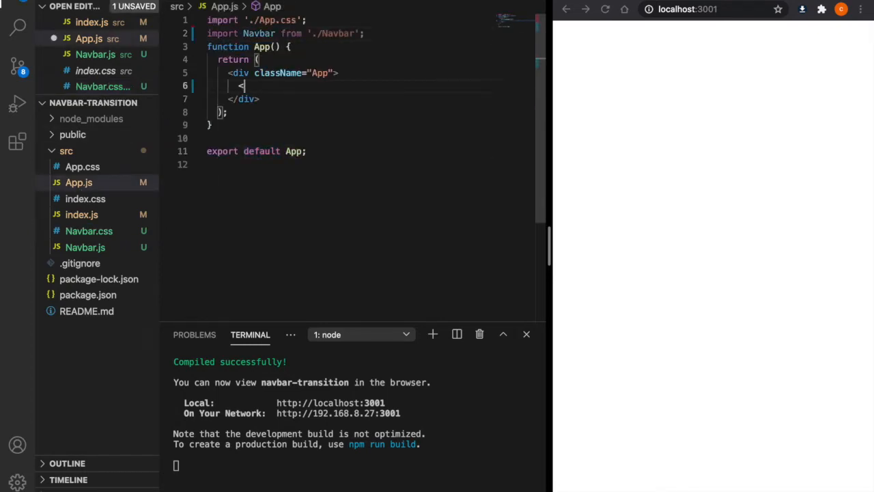
type("Navbar/")
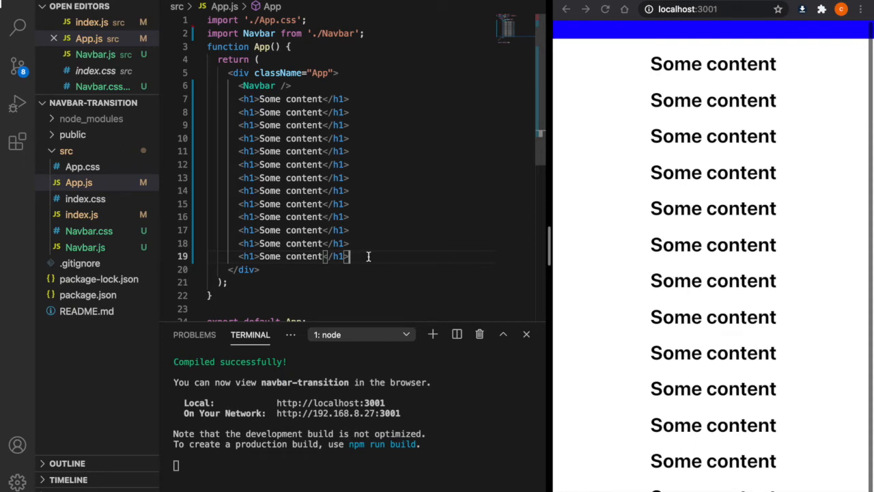
scroll("down", 3)
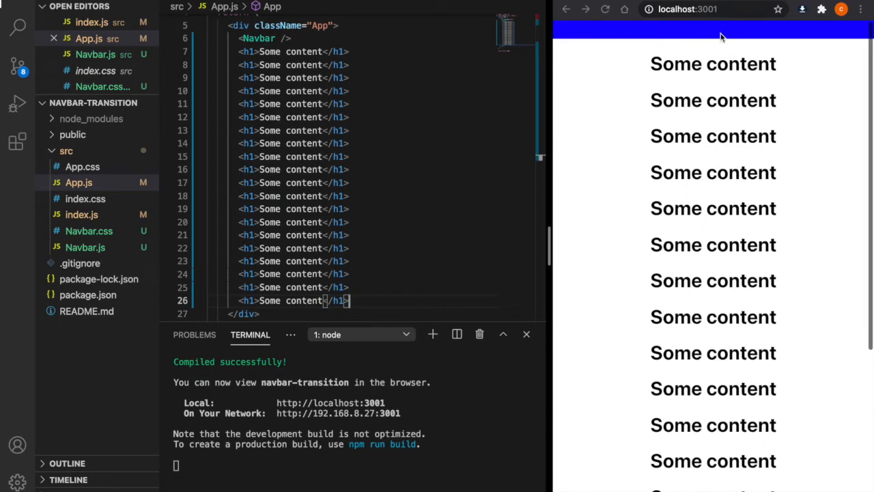
scroll("down", 3)
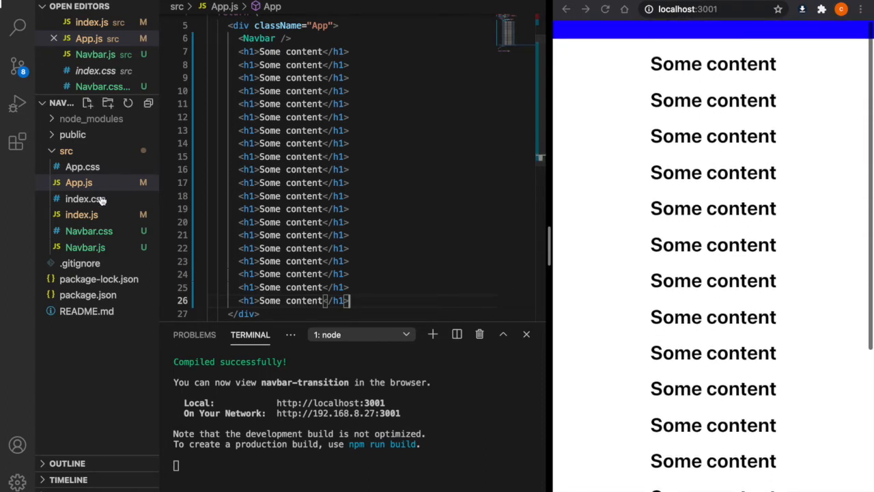
Step: Add position: fixed and top: 0 to the .nav rule in Navbar.css
left_click(88, 230)
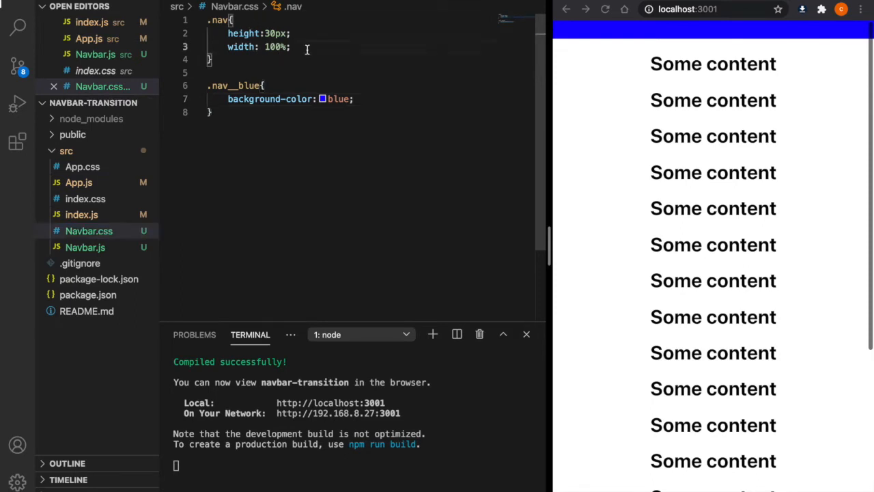
key("Enter")
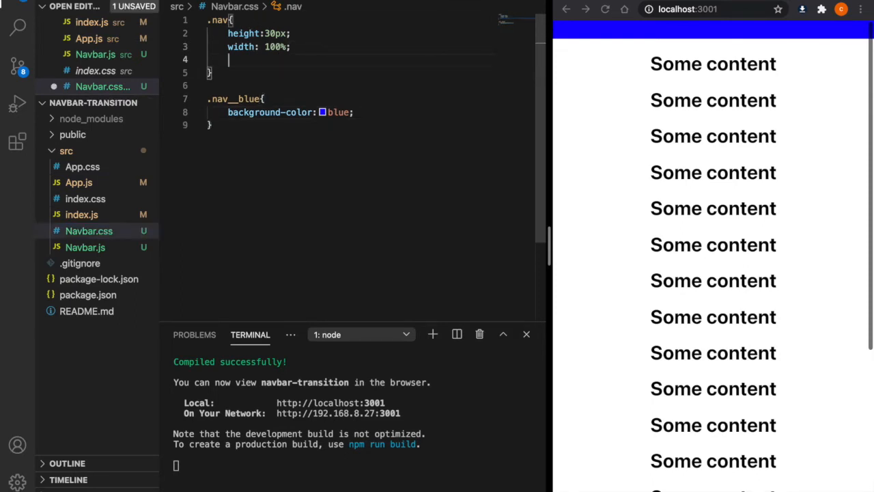
type("positio")
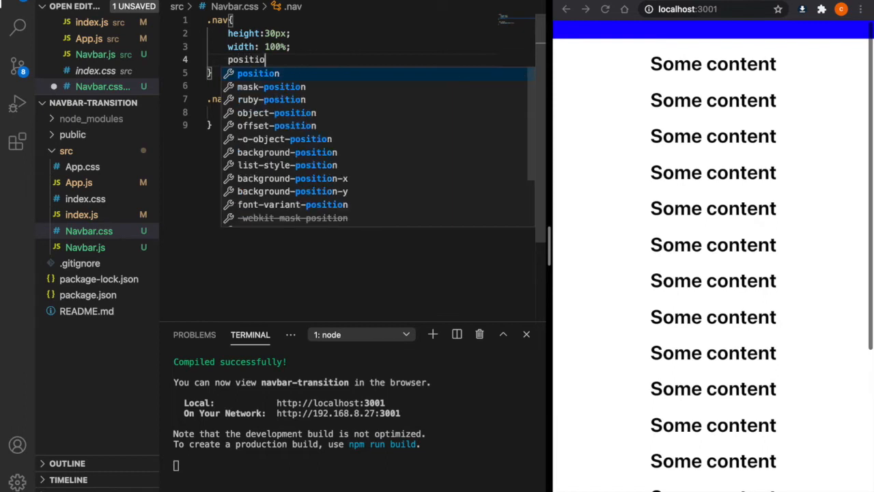
type(":fixed;")
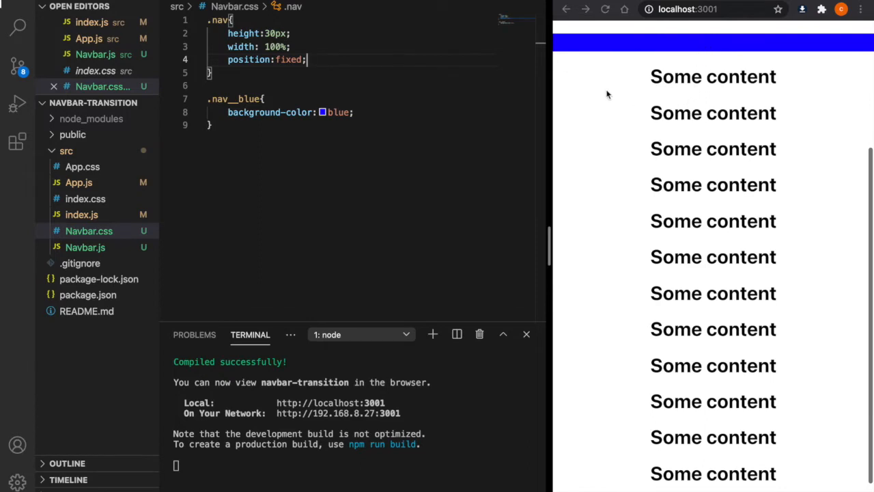
mouse_move(577, 27)
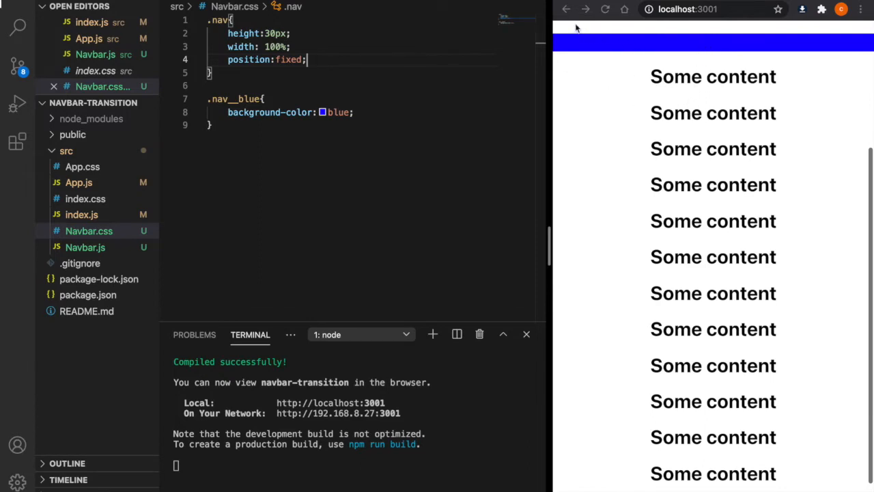
mouse_move(713, 34)
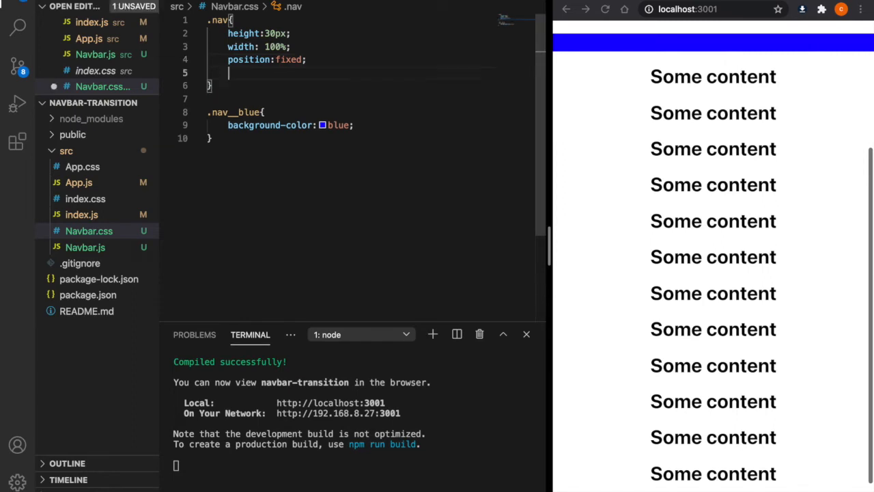
type("top:0;")
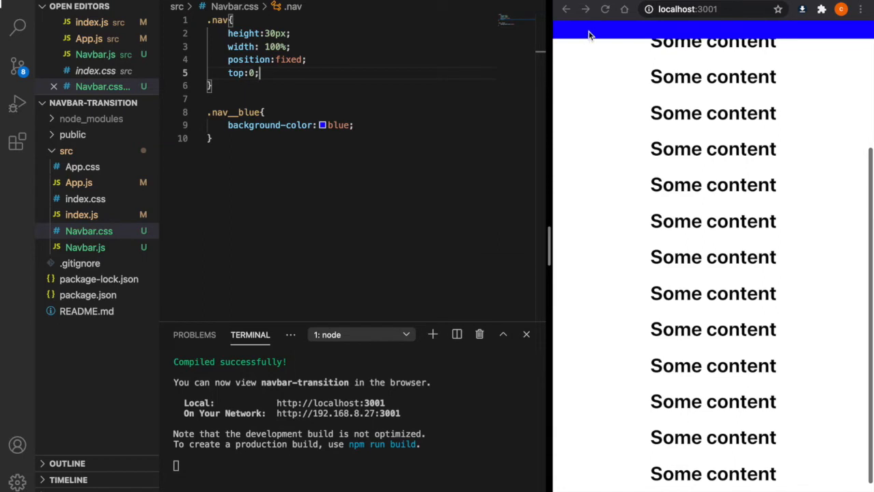
mouse_move(632, 44)
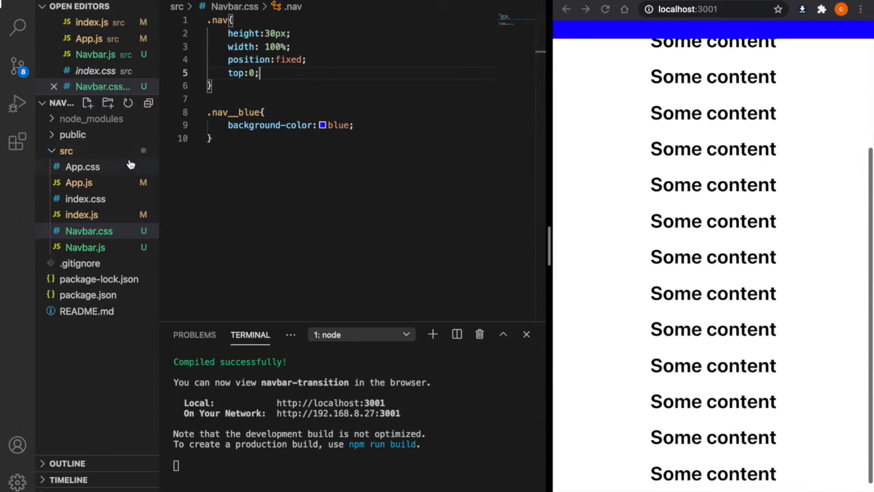
mouse_move(85, 198)
type("us")
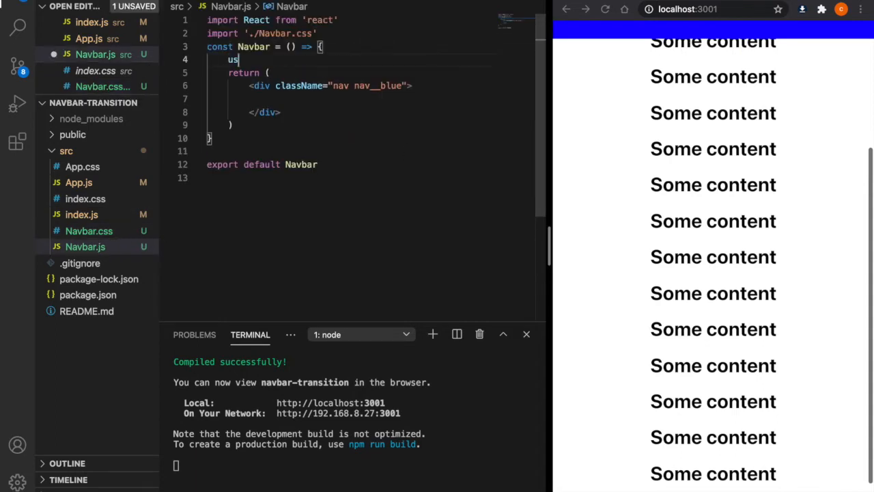
Step: Add a show state defaulting to true and controlNavbar setting it false past scrollY 100
type("const [state, setState] = useState(initialState)")
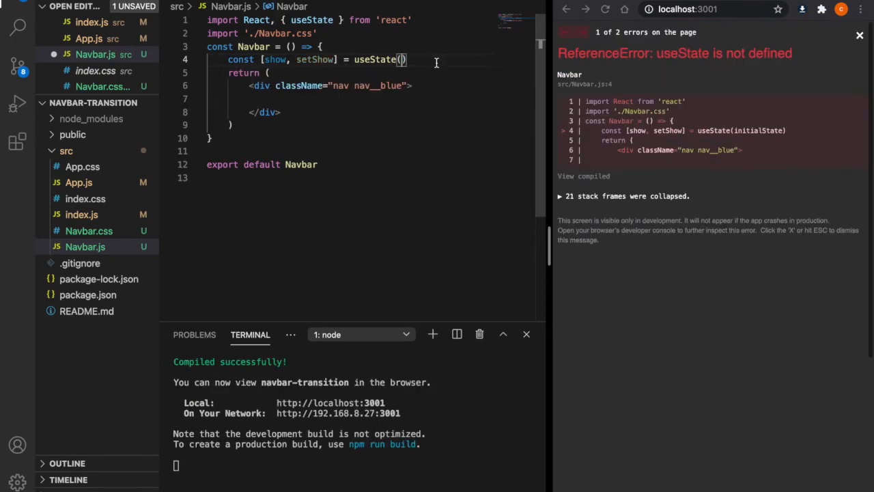
type("true")
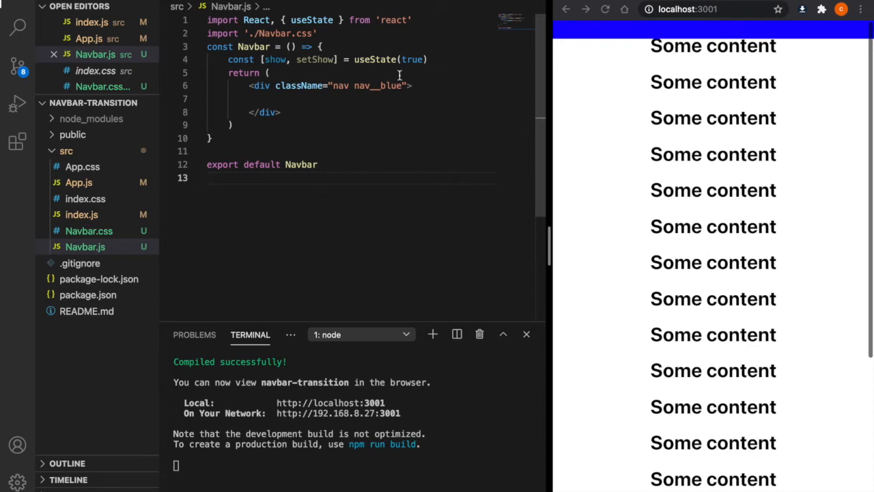
type("con")
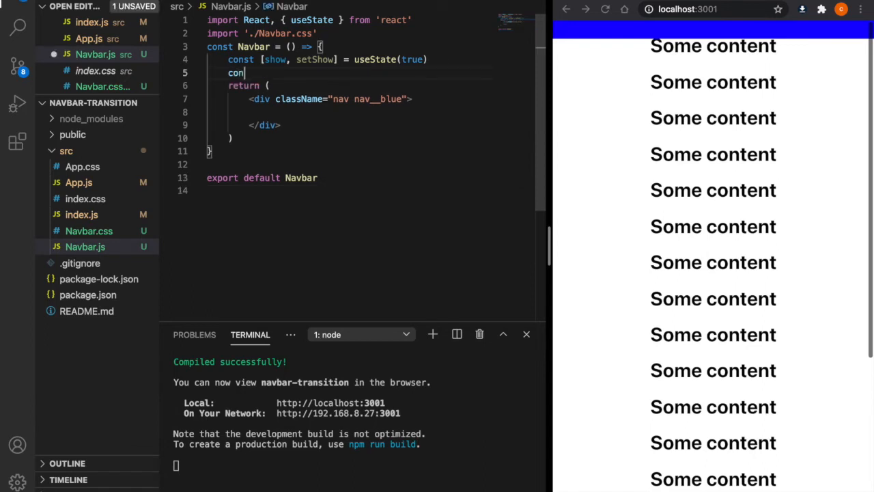
type("trolNavbar = ()=>{")
type("if (window.) {")
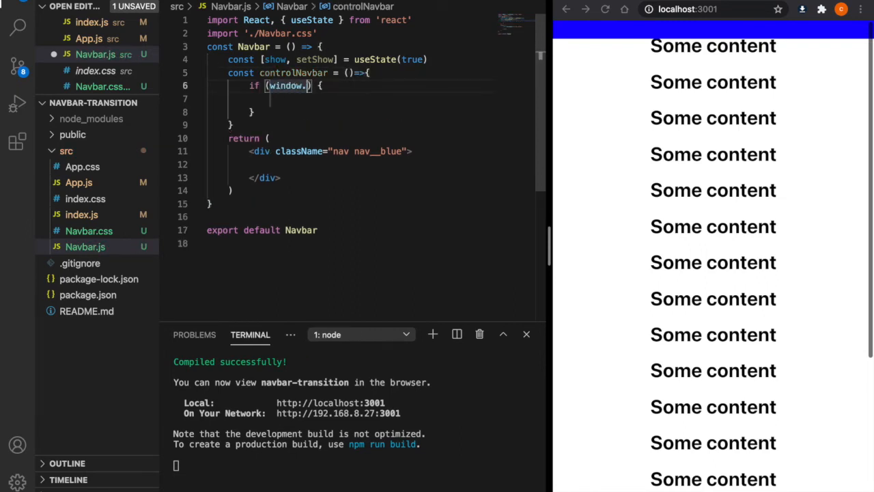
type("scrollY>100")
left_click(351, 98)
type("setShow(false)")
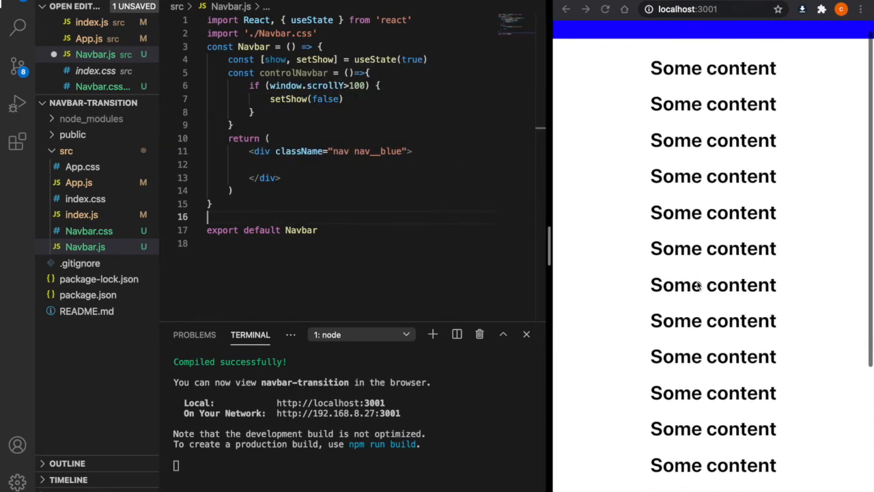
scroll("down", 3)
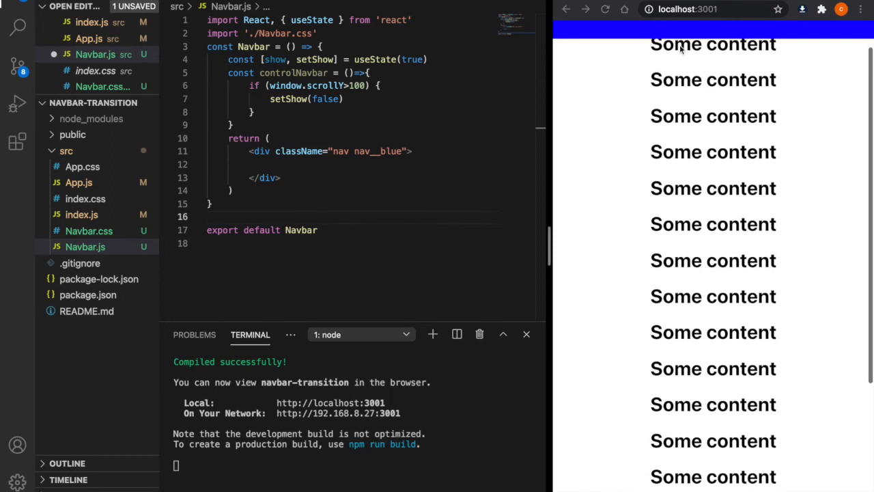
type("else {")
type("setShow(true")
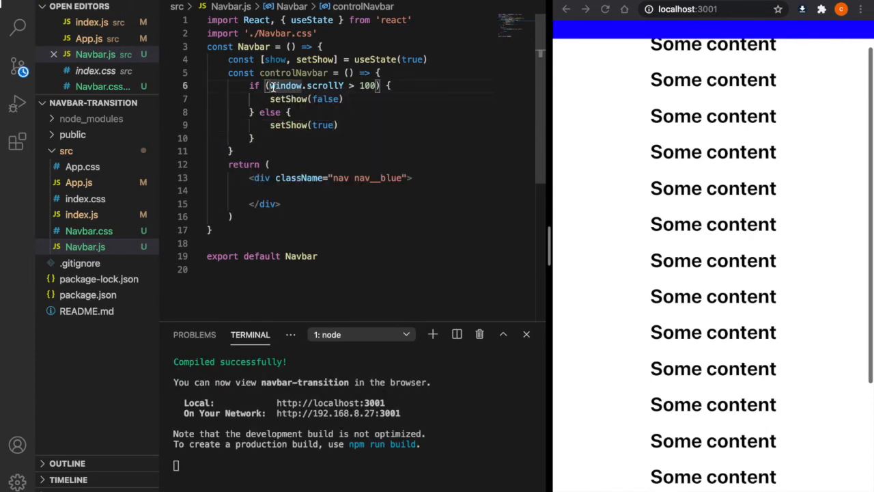
Step: Import useEffect and add an effect that adds, then removes, the 'scroll' listener controlNavbar
type("useEffect(() => {")
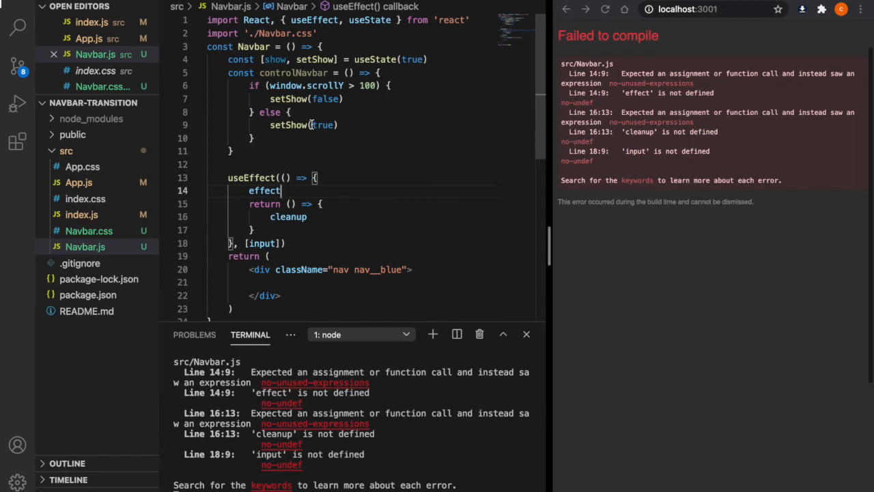
type("w")
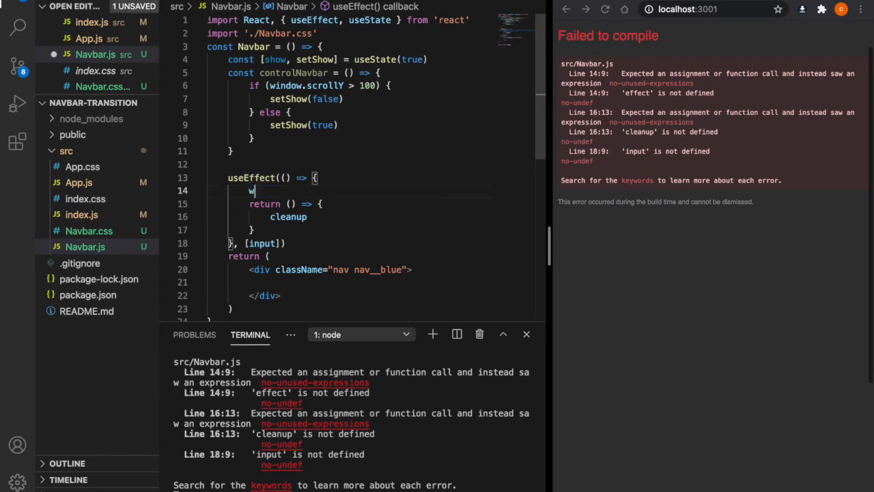
type("window.addE")
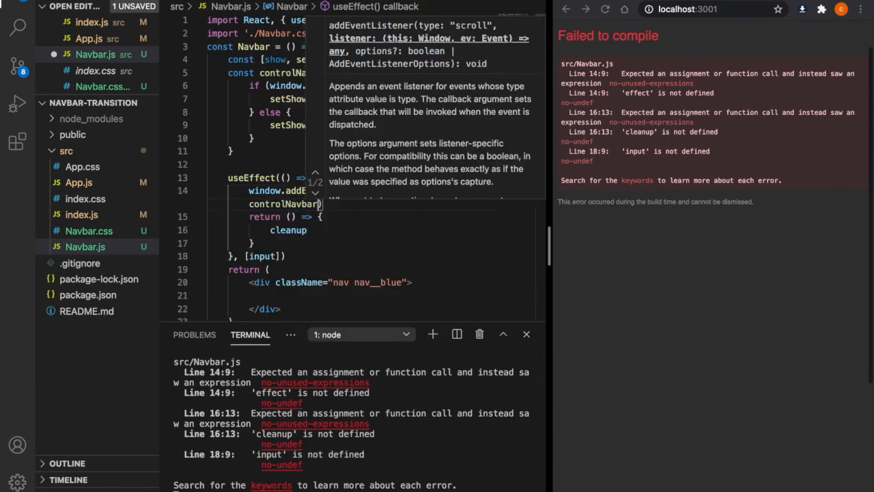
double_click(288, 230)
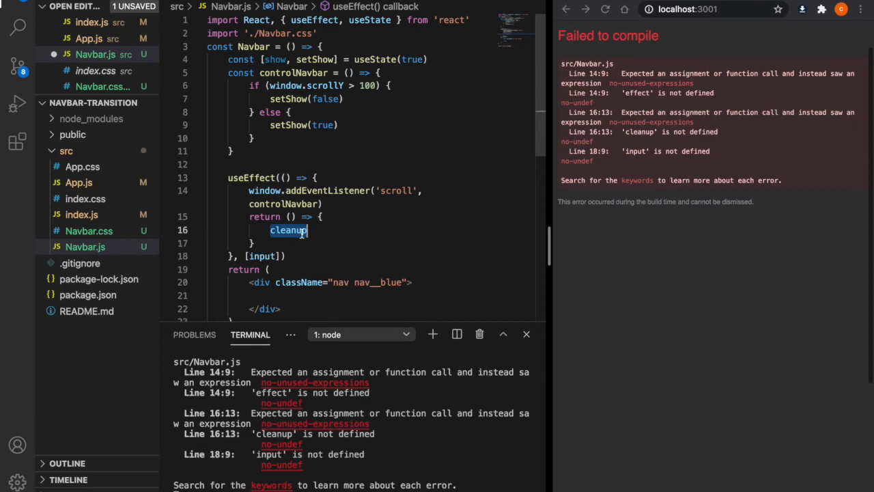
type("window.removeEventListener(")
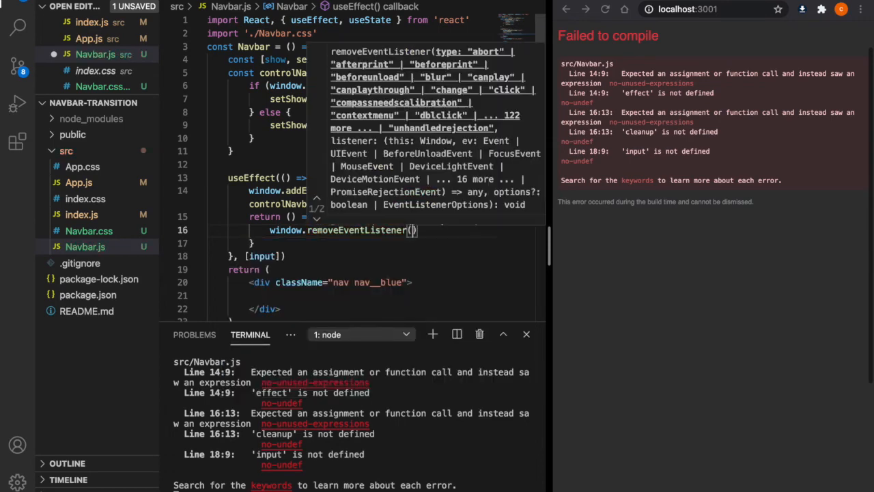
type("'scroll',")
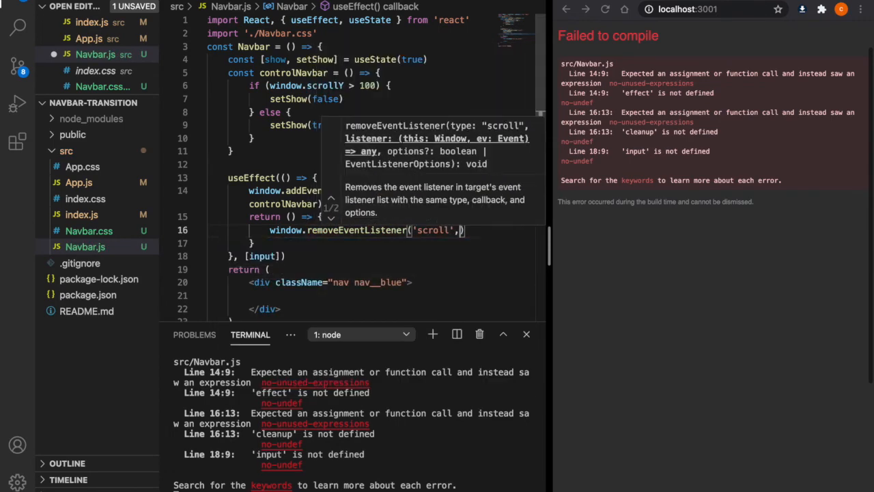
type("controlNavbar")
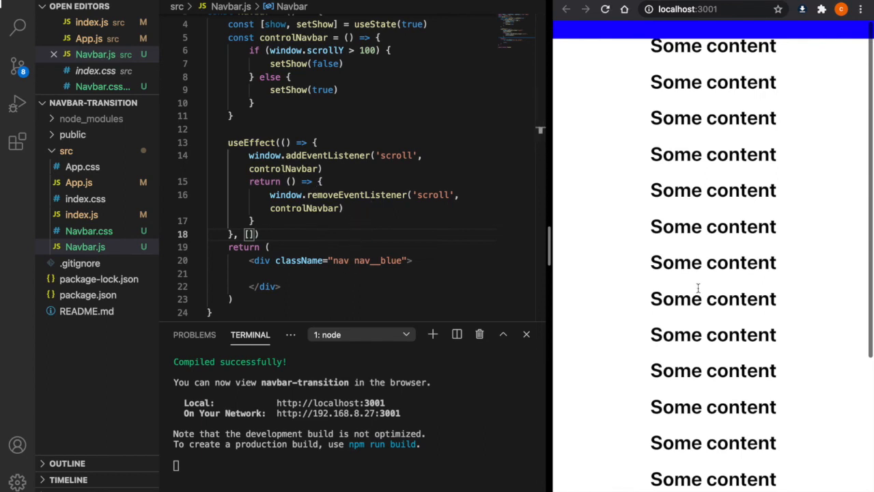
mouse_move(335, 260)
type("{")
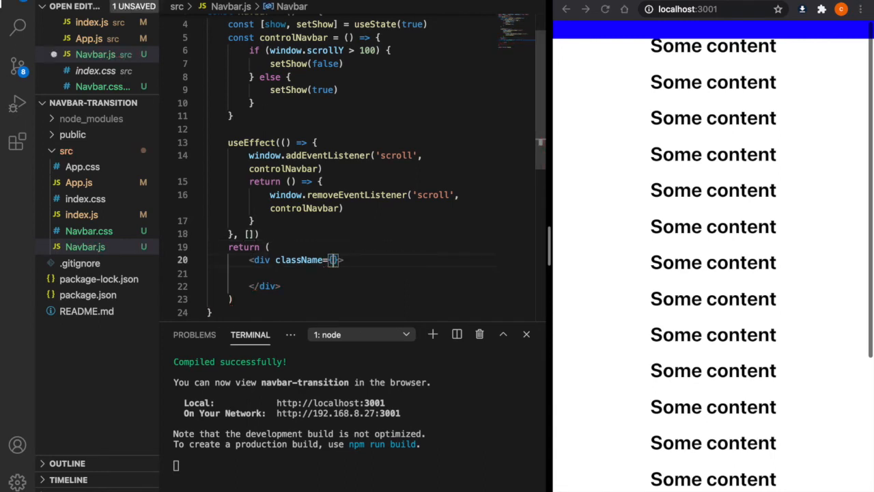
Step: Set the effect dependencies to [] and className to `nav ${show && 'nav__blue'}`
type("`nav ${show")
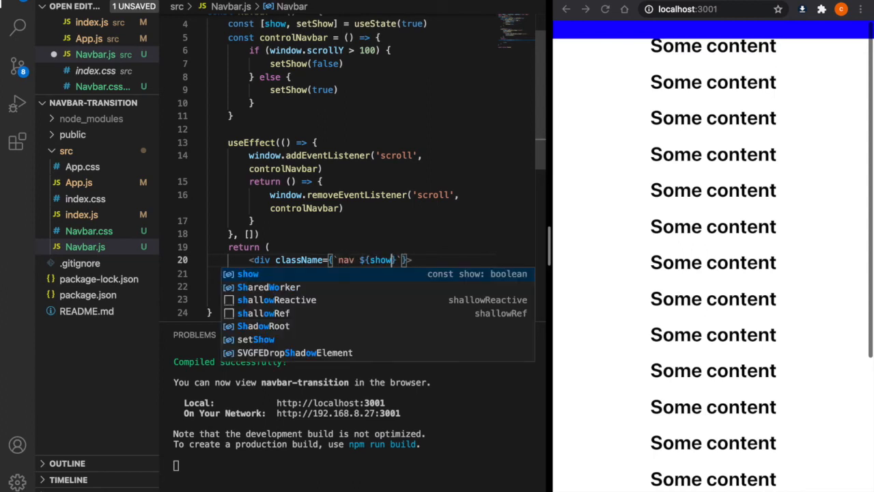
type("&& 'nav__blue")
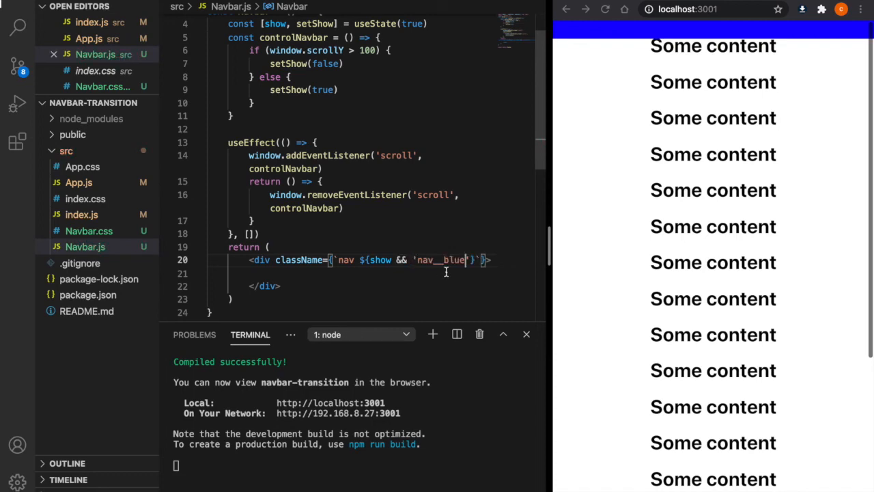
scroll("down", 3)
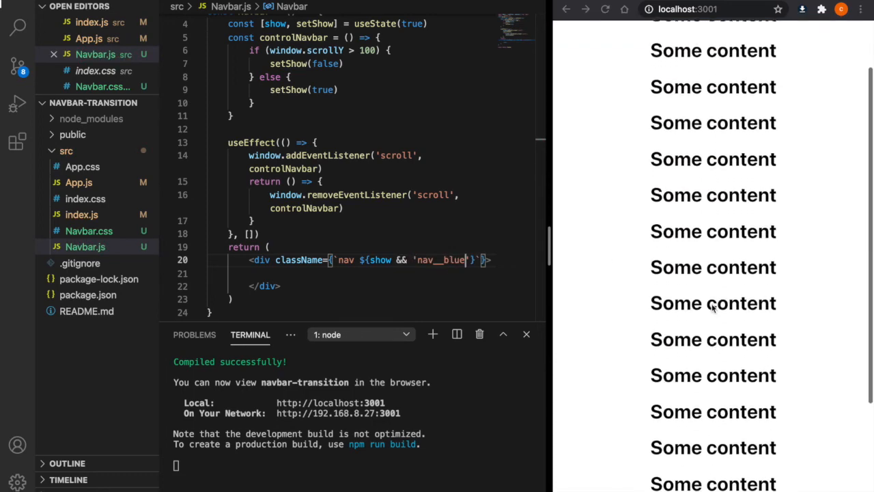
scroll("down", 3)
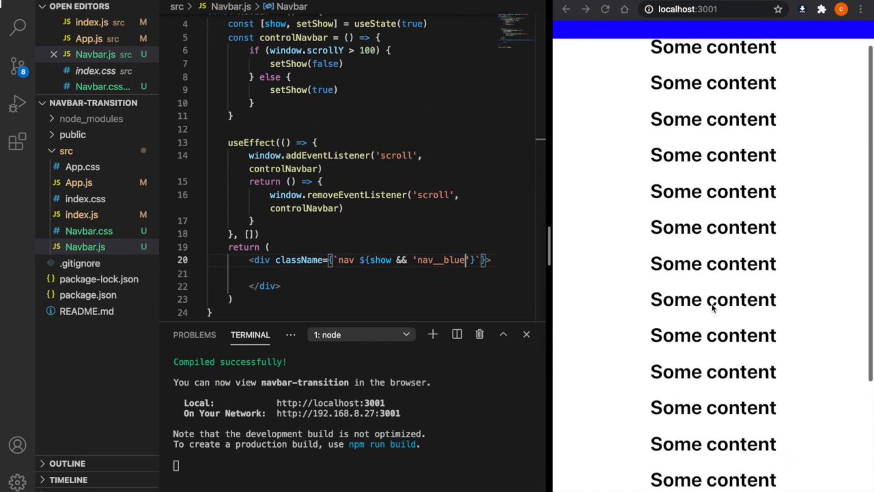
scroll("down", 3)
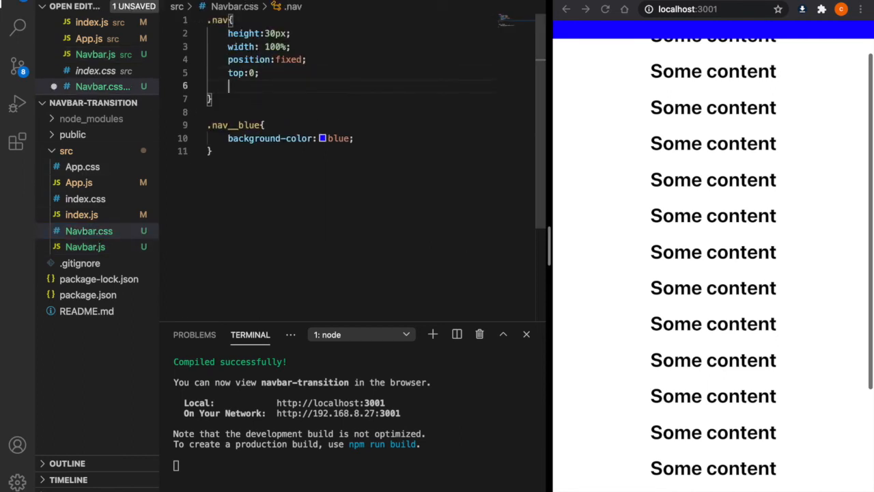
Step: Add 'transition-timing-function: ease-in;' and 'transition: 0.5s' to the .nav rule in Navbar.css
type("transition")
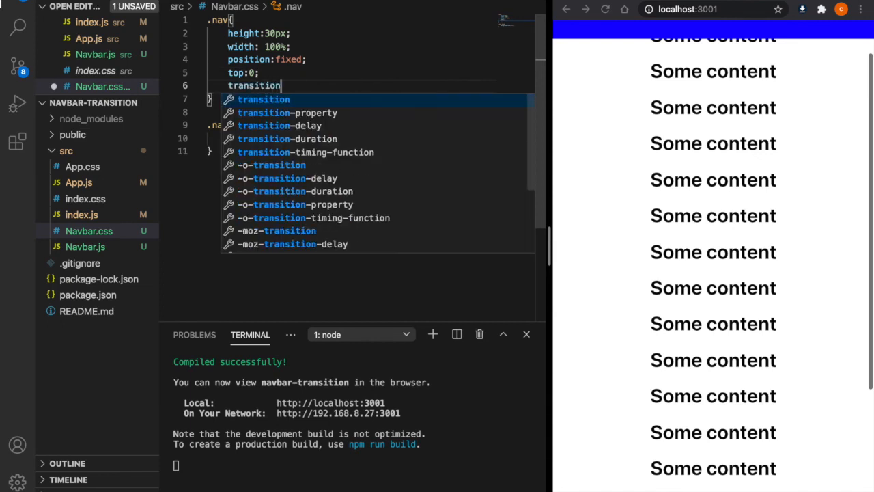
type("-timing-function: ease-in;")
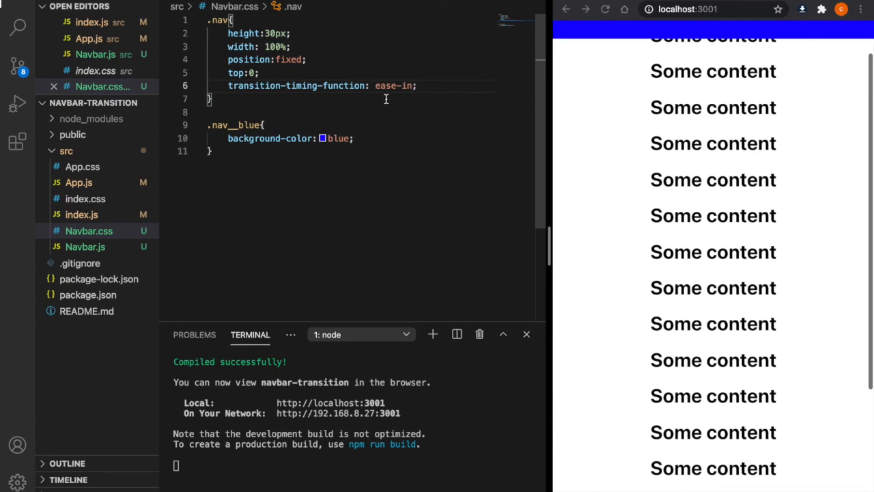
mouse_move(389, 104)
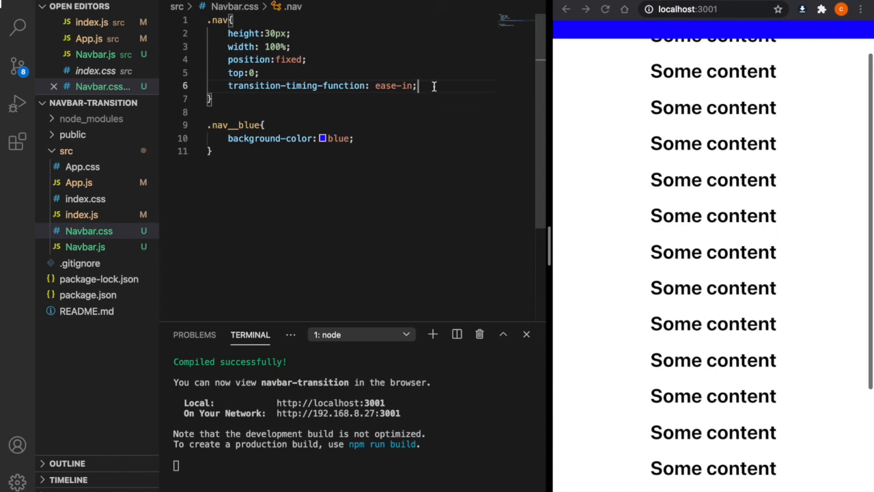
type("tra")
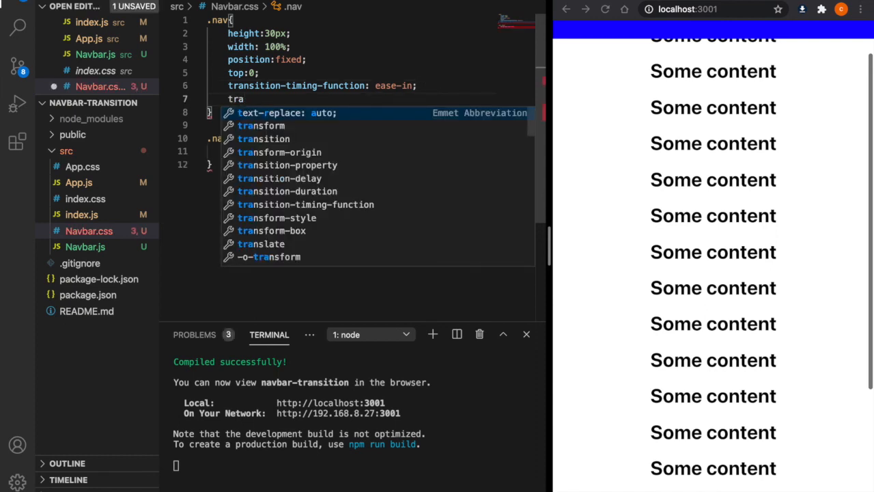
type("nsi")
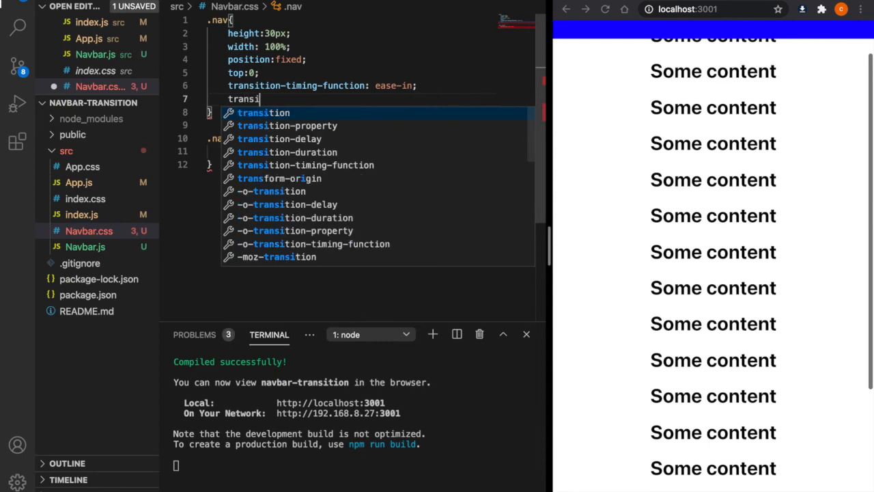
type(":0.5s")
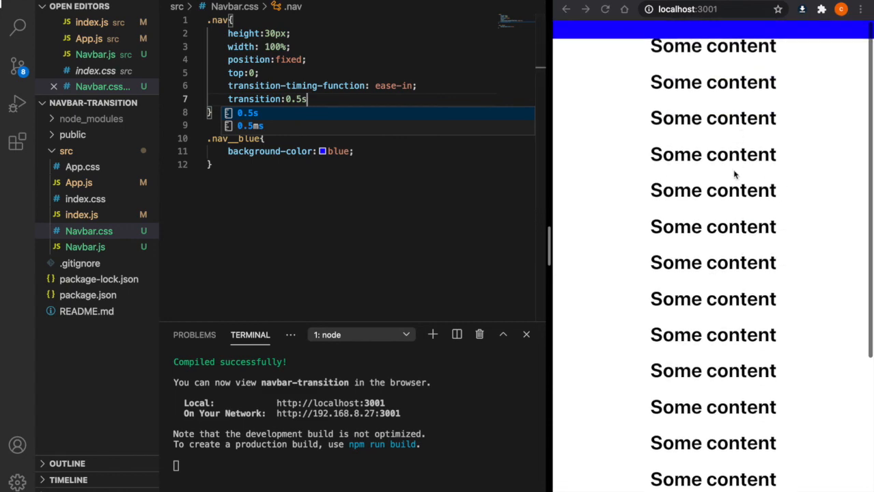
scroll("down", 3)
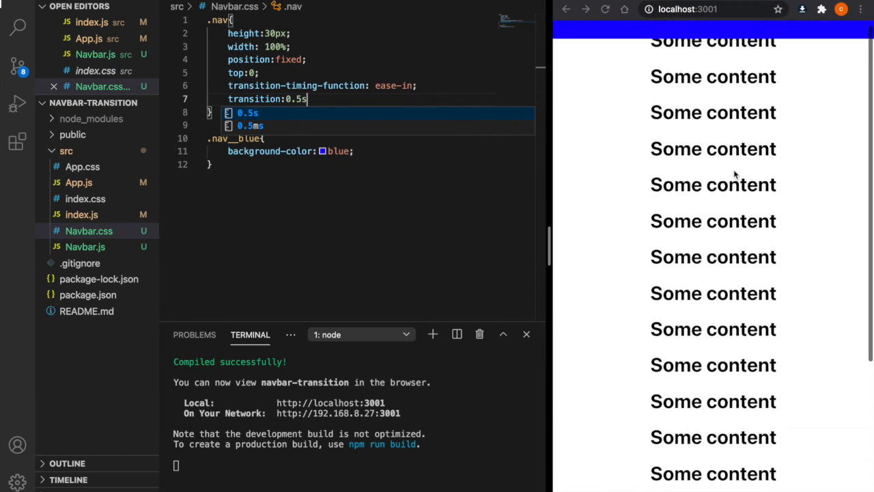
scroll("down", 3)
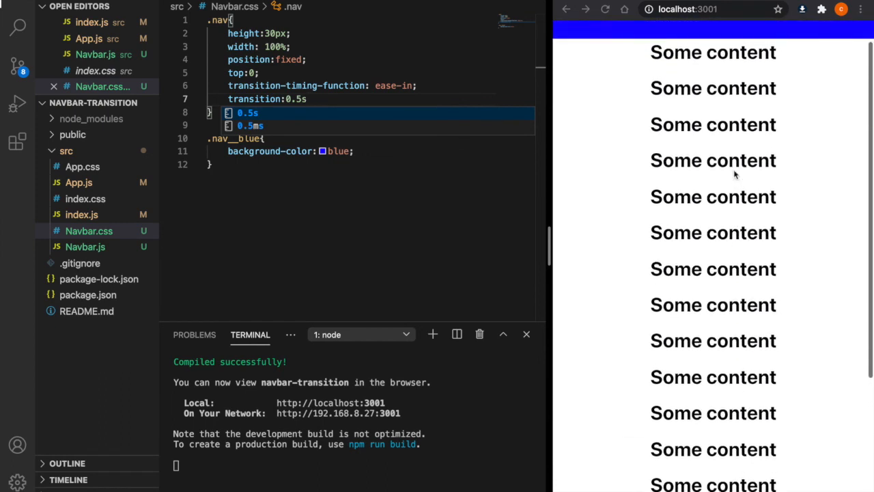